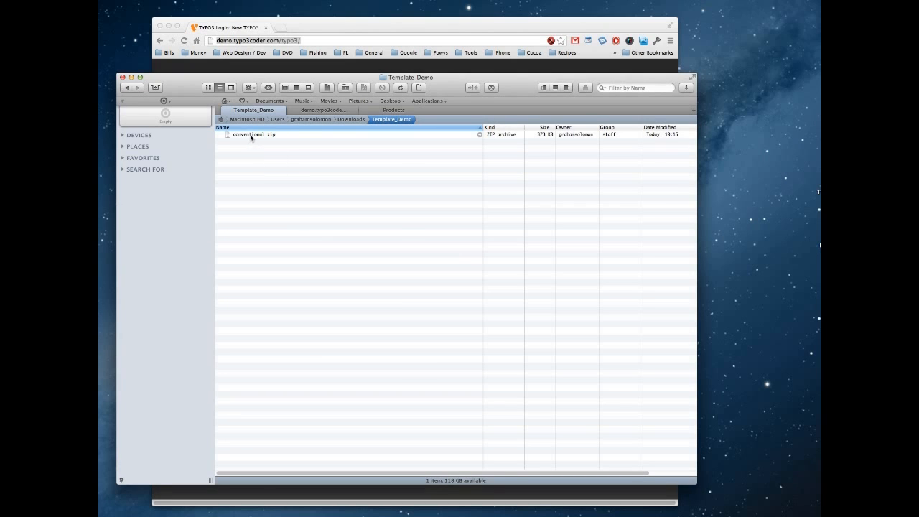
mouse_move(264, 136)
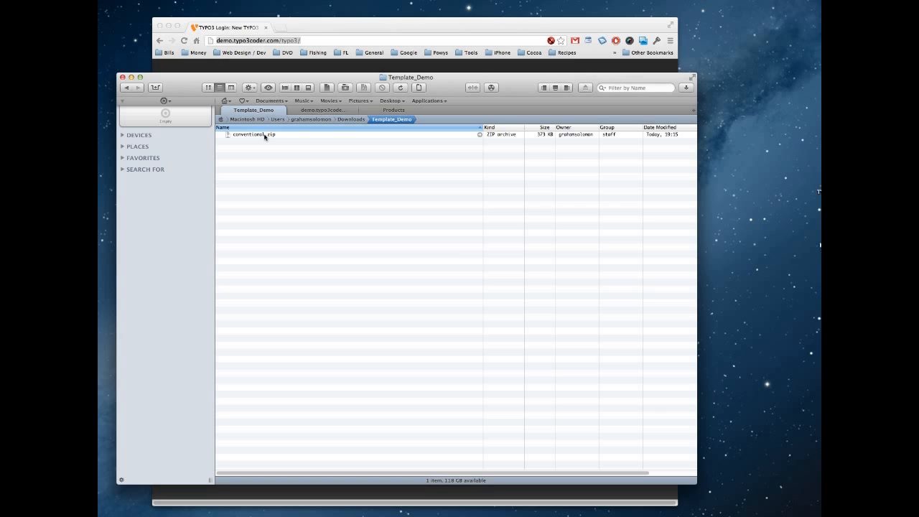
Step: Extract conventional.zip, expand the conventional folder and select t3c_conventional
double_click(254, 134)
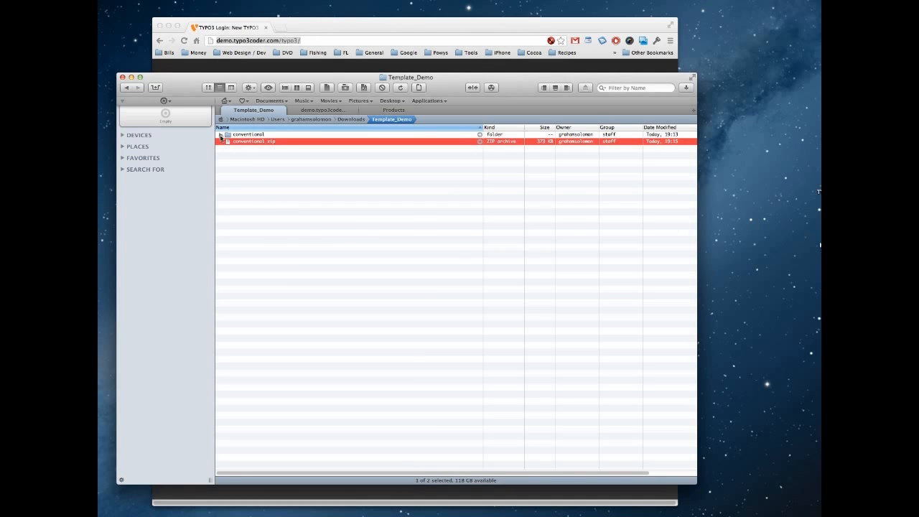
click(221, 134)
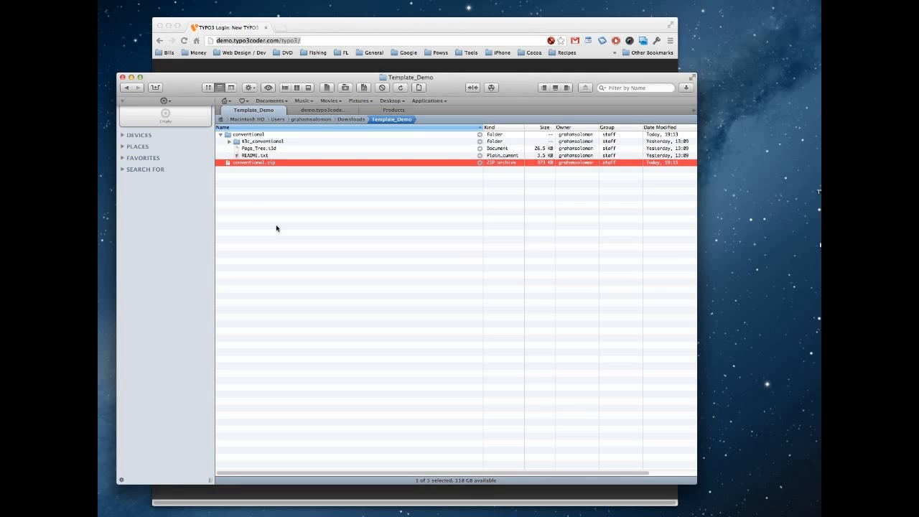
mouse_move(257, 158)
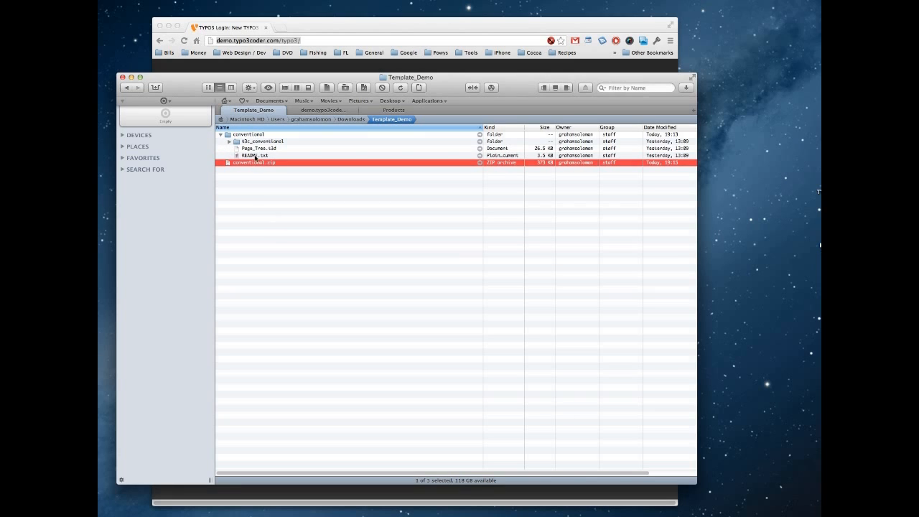
click(258, 156)
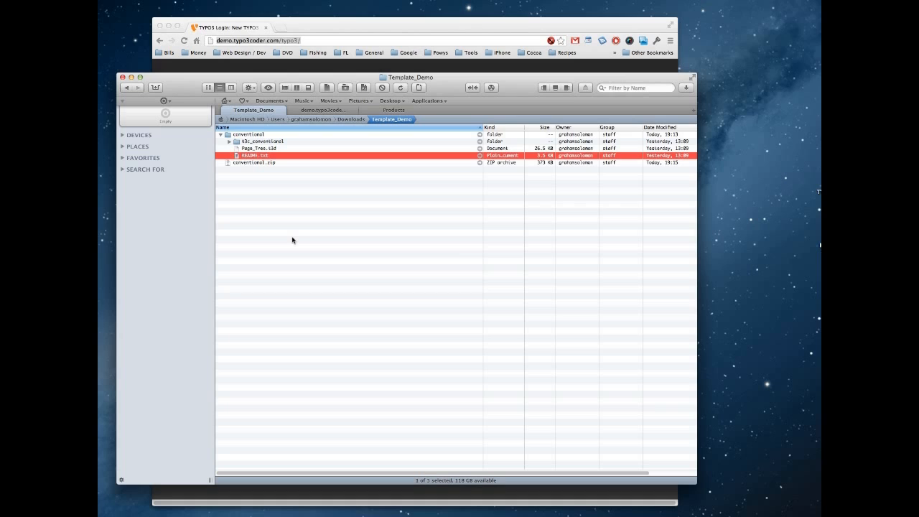
mouse_move(276, 202)
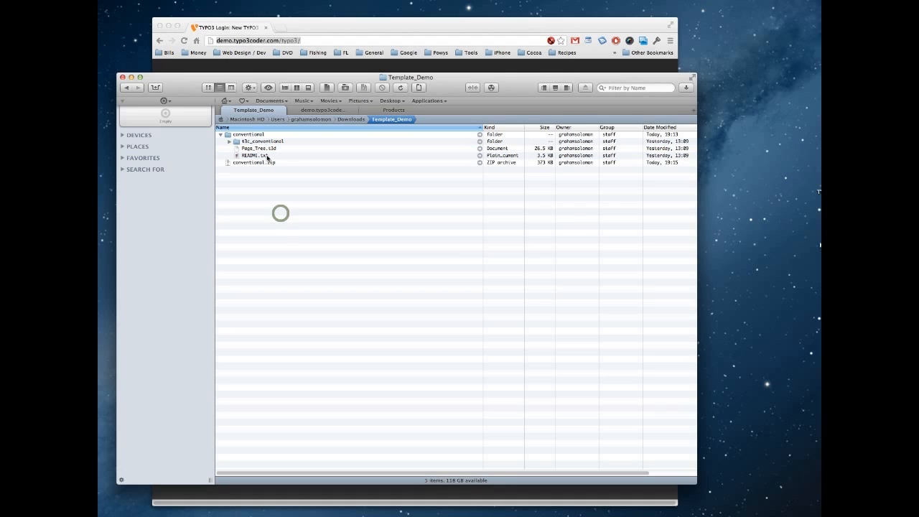
click(261, 141)
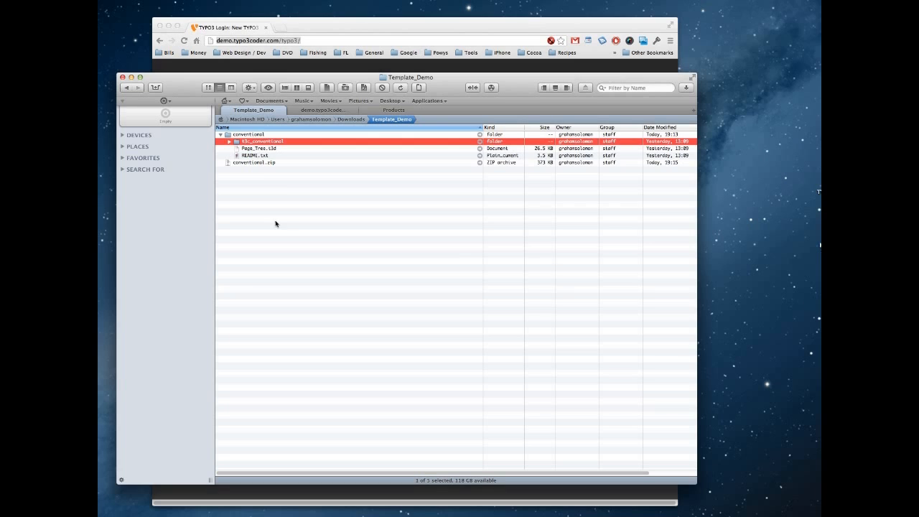
click(287, 222)
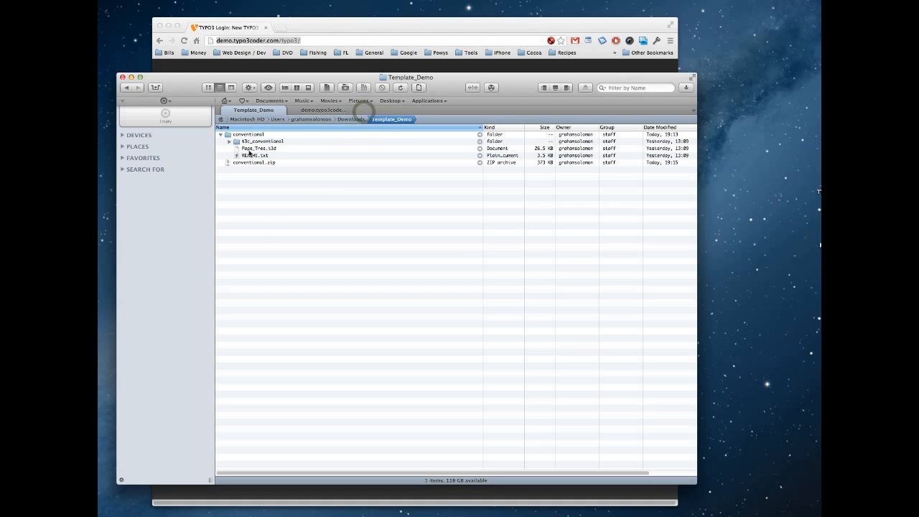
Step: Paste the t3c_conventional folder into the demo.typo3coder.com site's typo3conf/ext directory
right_click(261, 141)
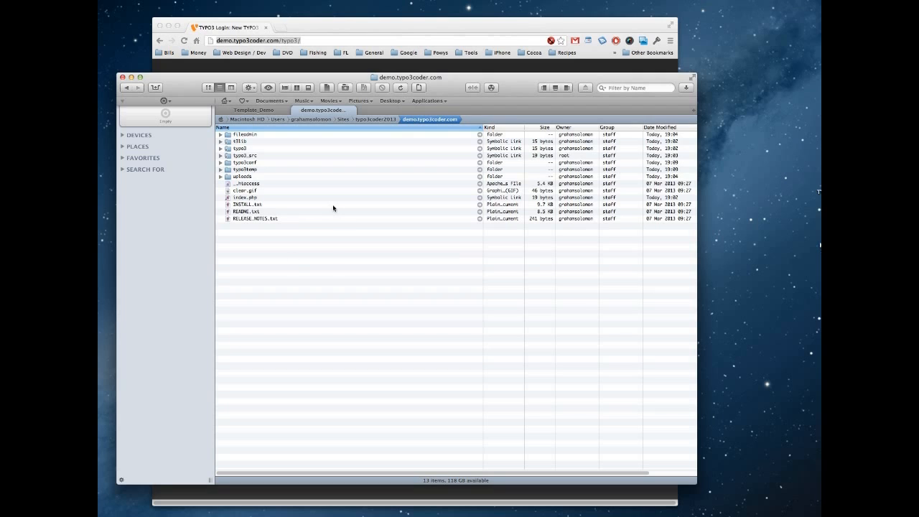
mouse_move(262, 172)
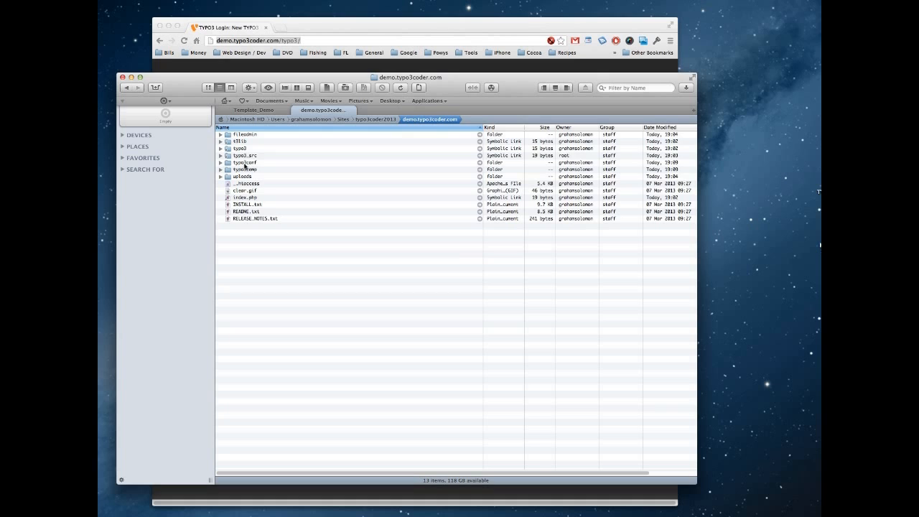
double_click(244, 162)
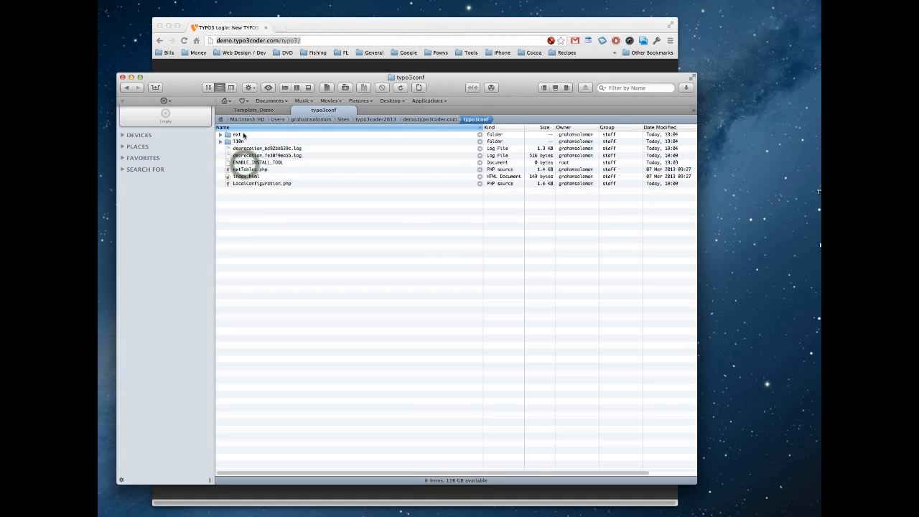
double_click(236, 134)
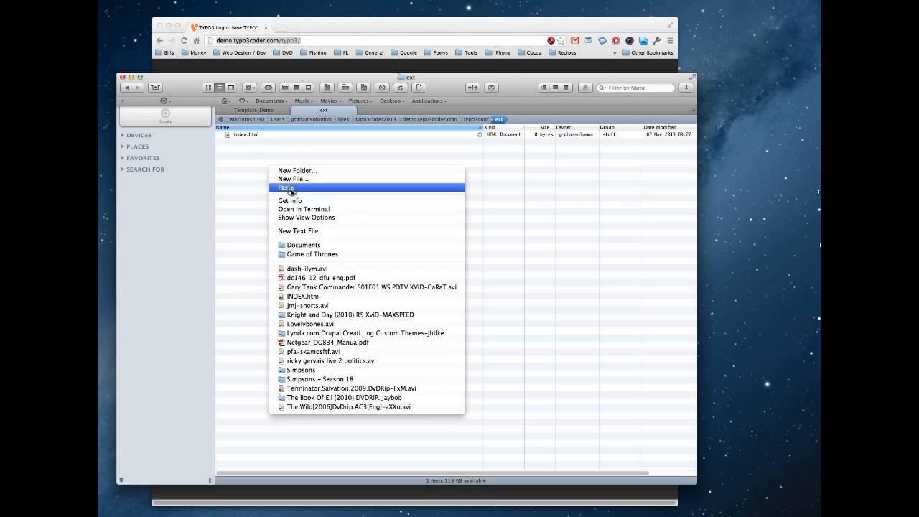
click(286, 187)
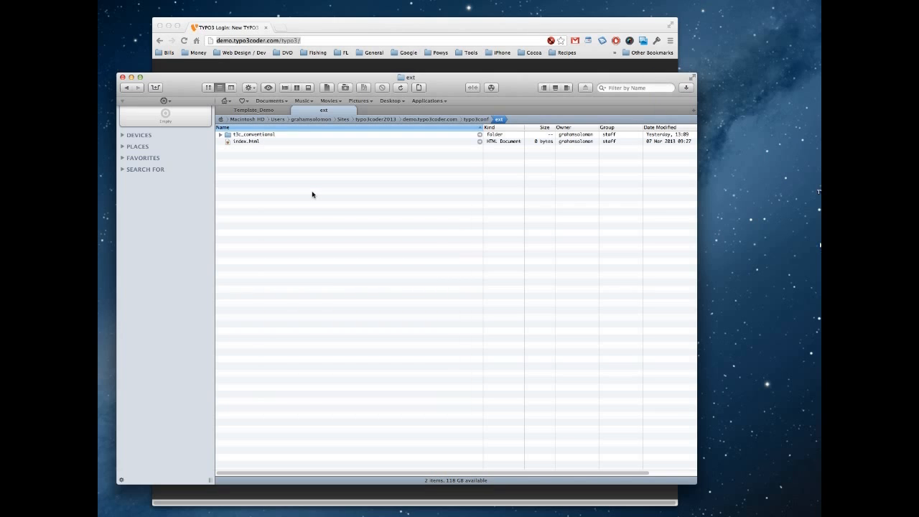
mouse_move(406, 128)
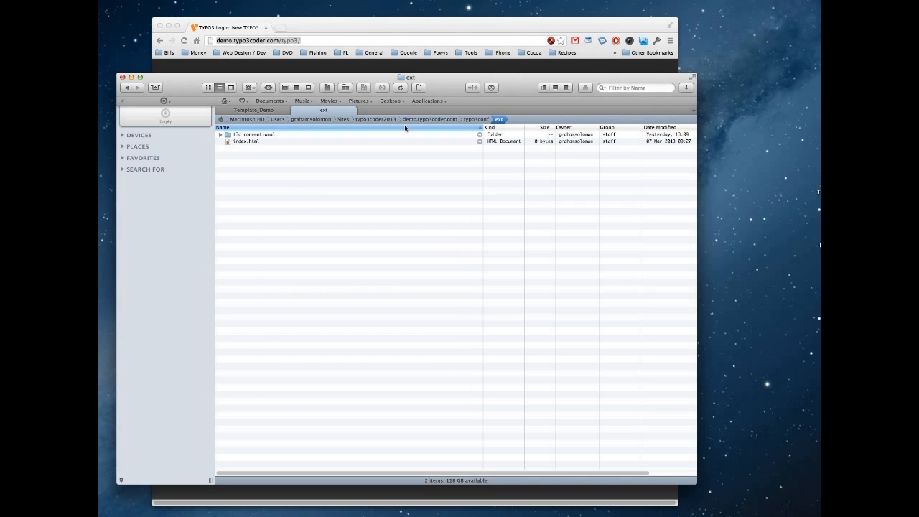
Step: Copy Page_Tree.t3d from Template_Demo and paste it into the site's fileadmin folder
click(254, 110)
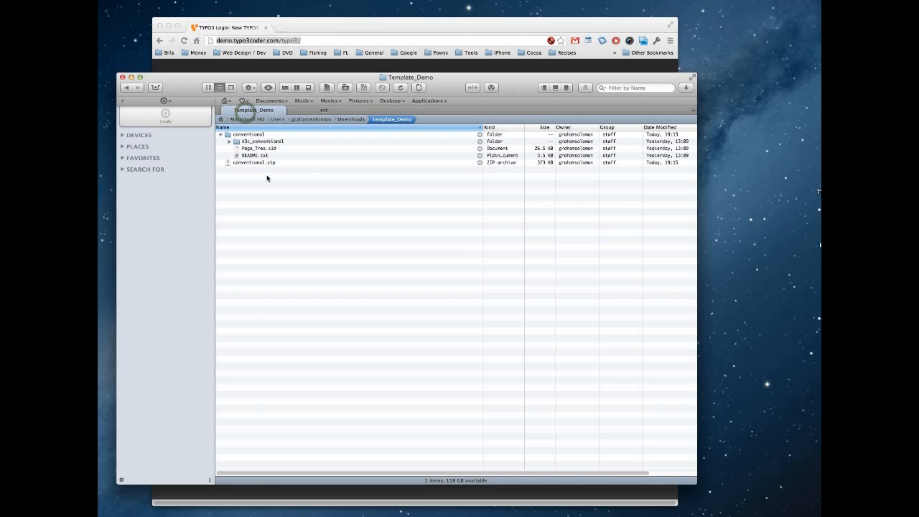
right_click(255, 149)
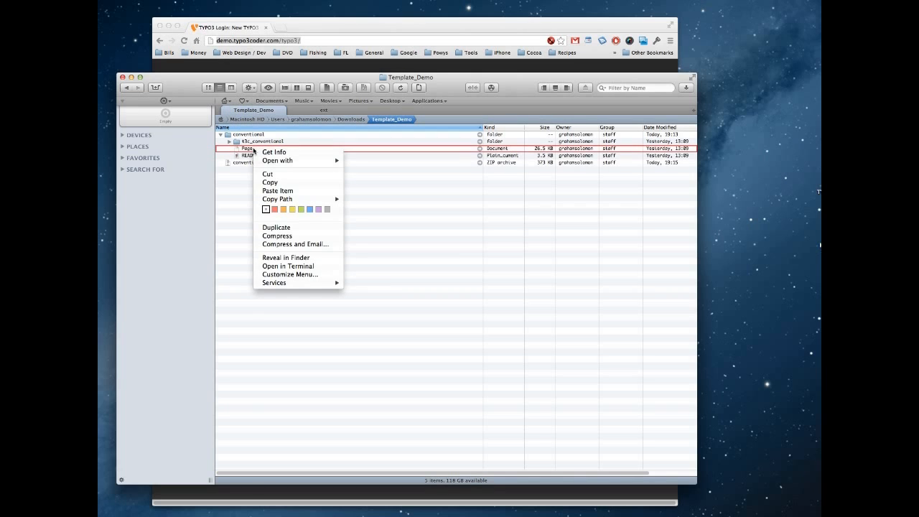
mouse_move(287, 182)
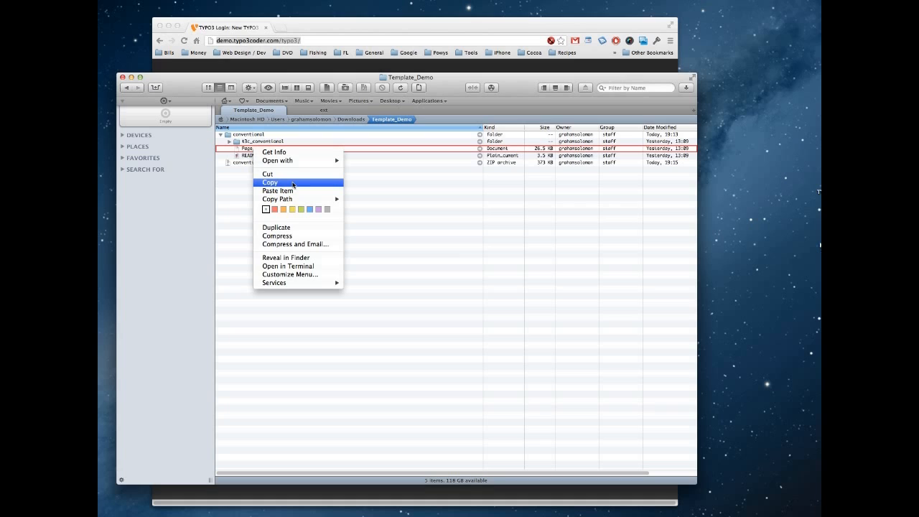
click(270, 182)
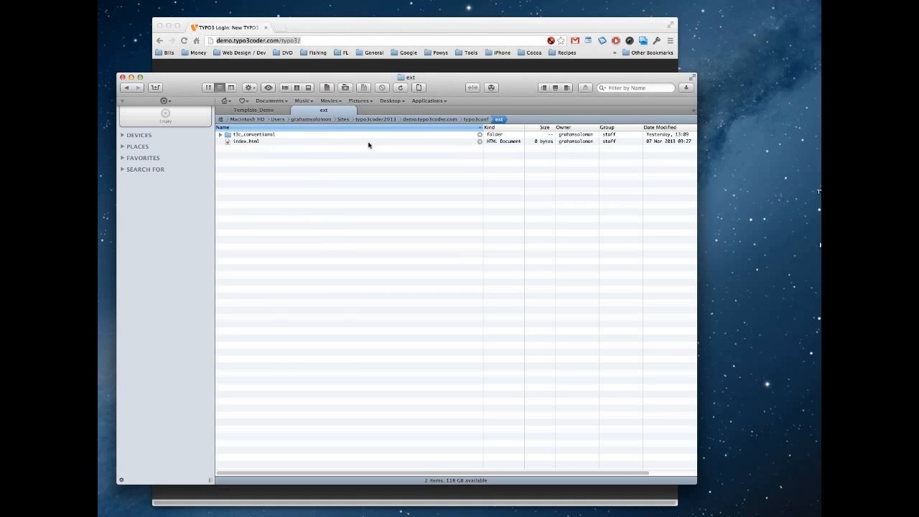
click(429, 119)
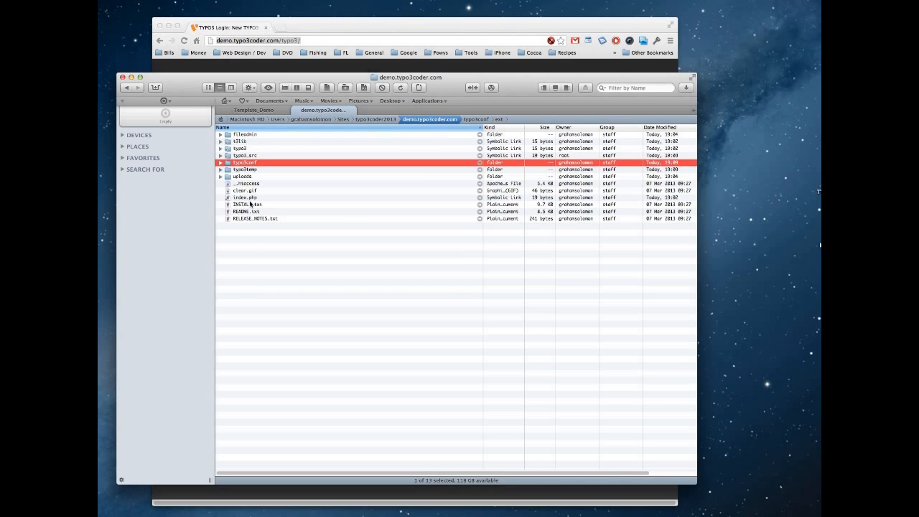
double_click(244, 134)
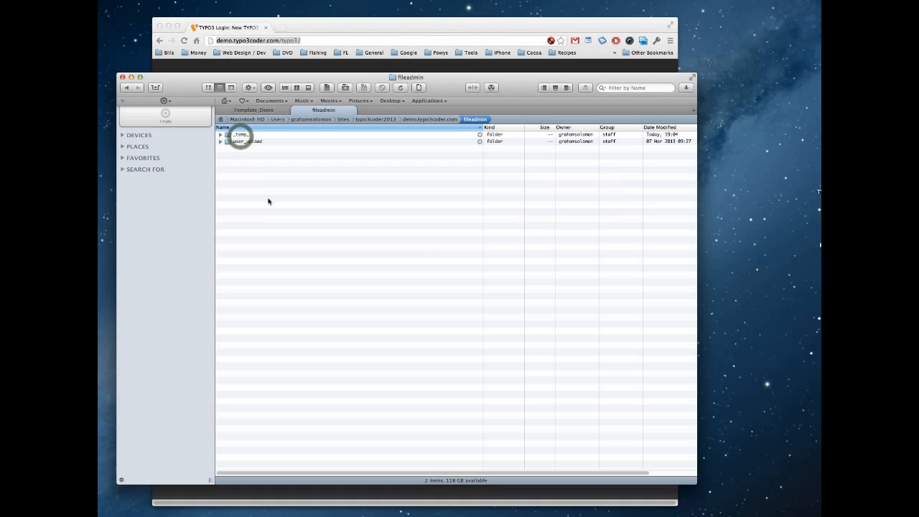
right_click(269, 201)
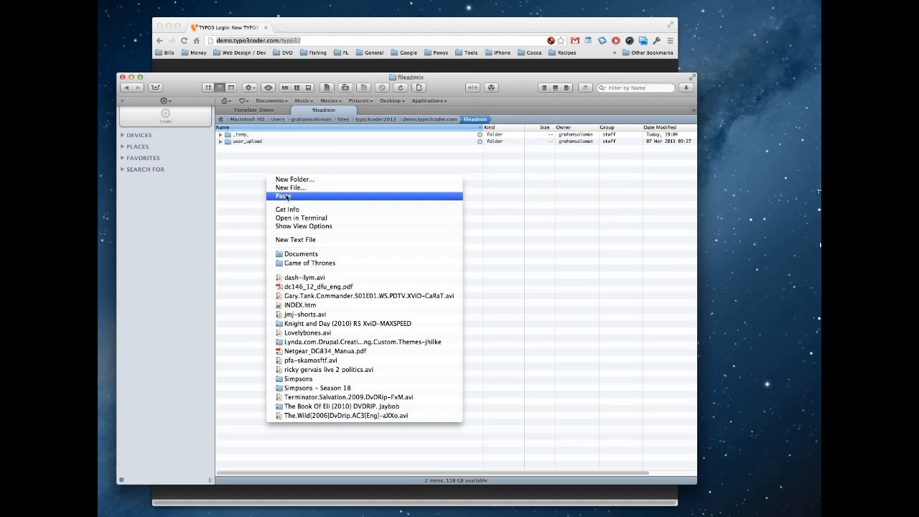
click(285, 196)
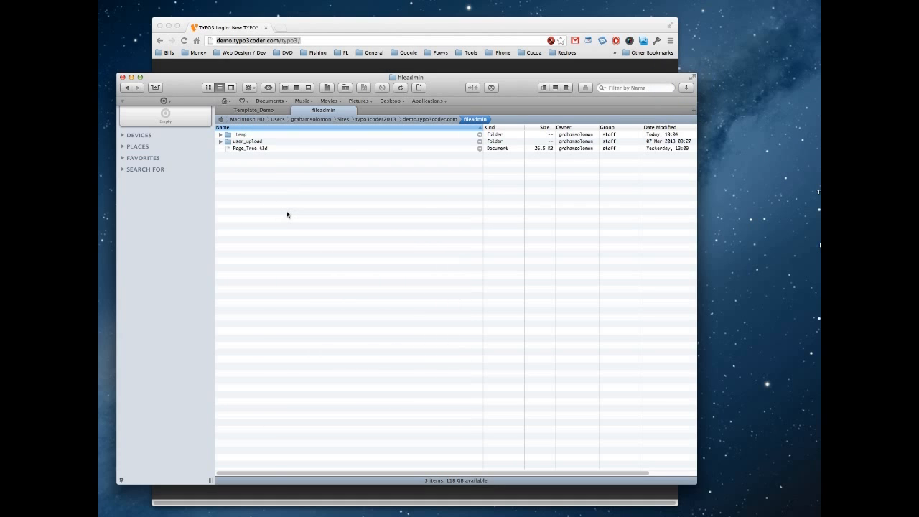
mouse_move(305, 139)
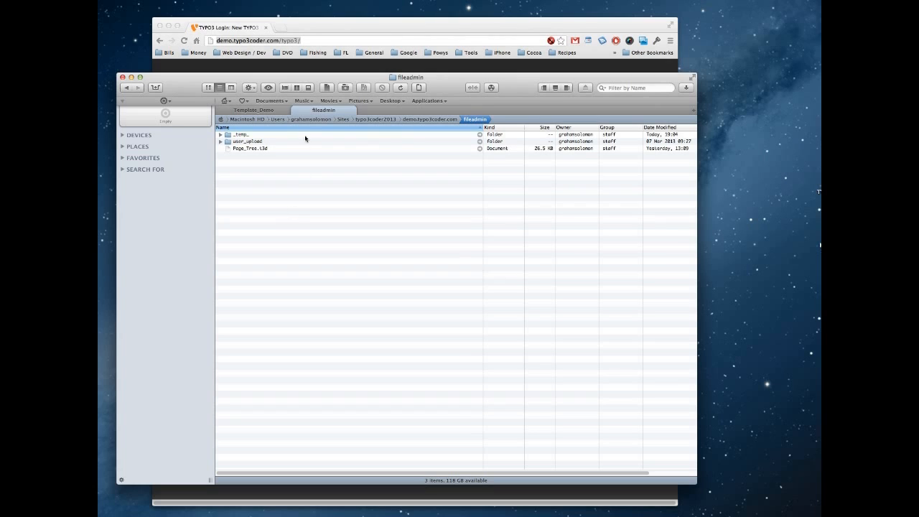
mouse_move(313, 41)
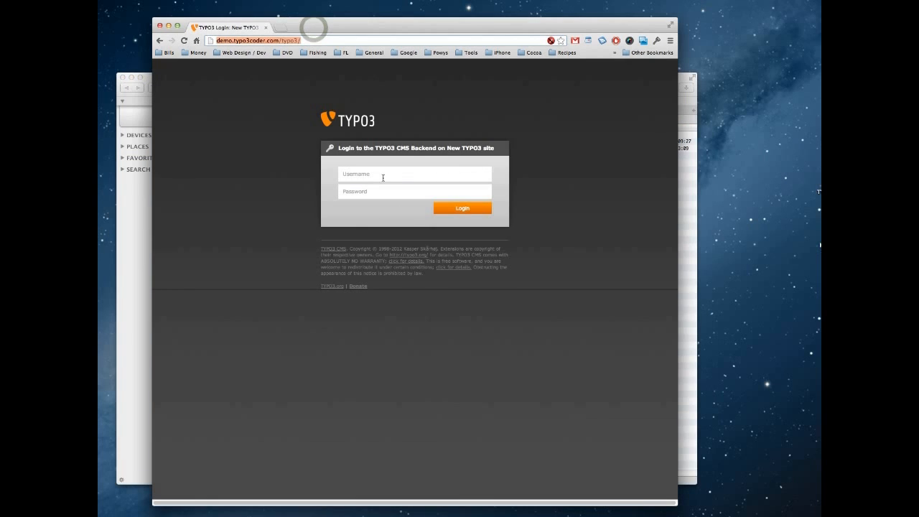
Step: Log in to the TYPO3 backend as admin and handle Chrome's save-password prompt
text(admin)
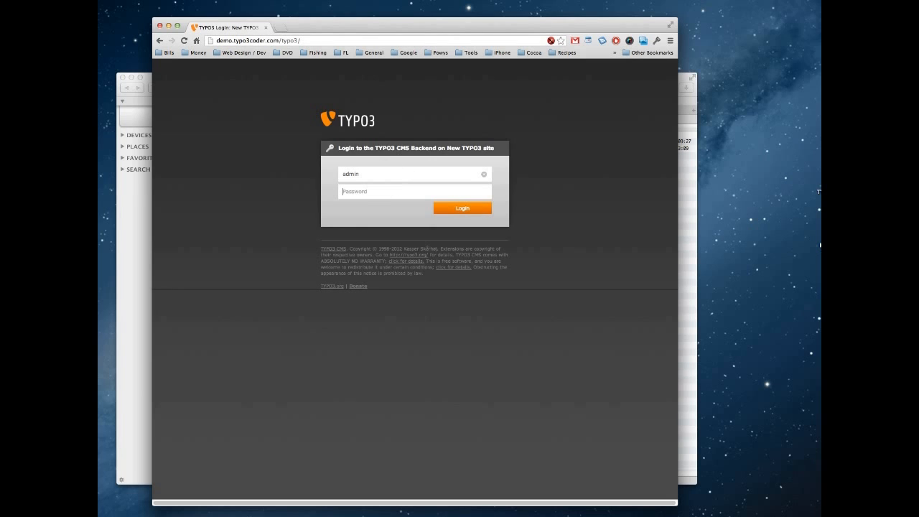
click(462, 207)
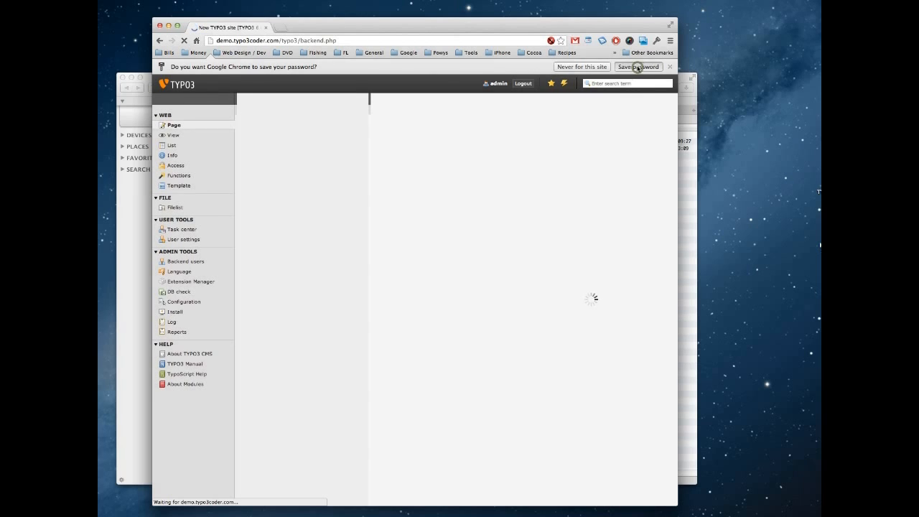
click(669, 66)
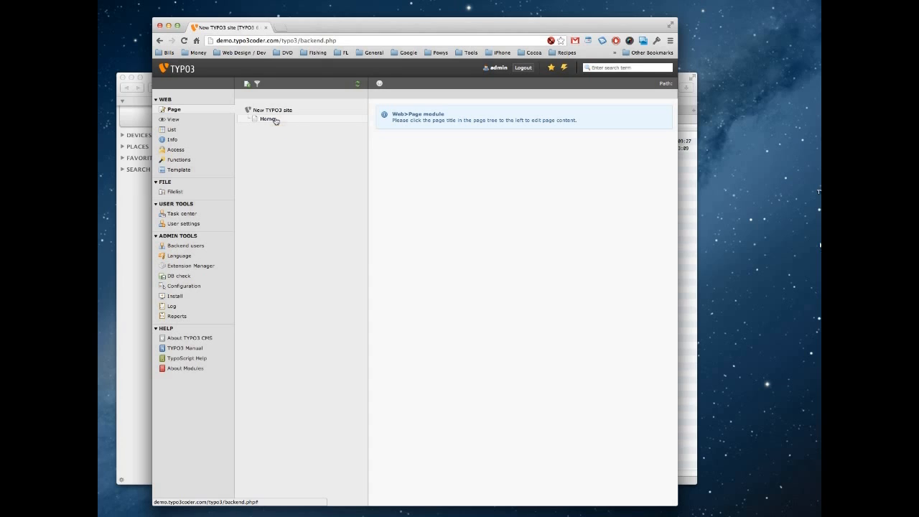
mouse_move(267, 119)
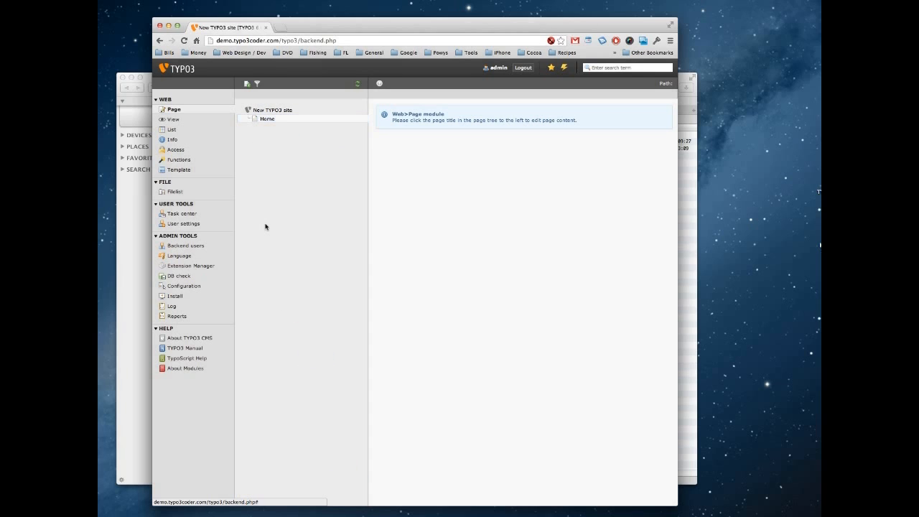
mouse_move(260, 134)
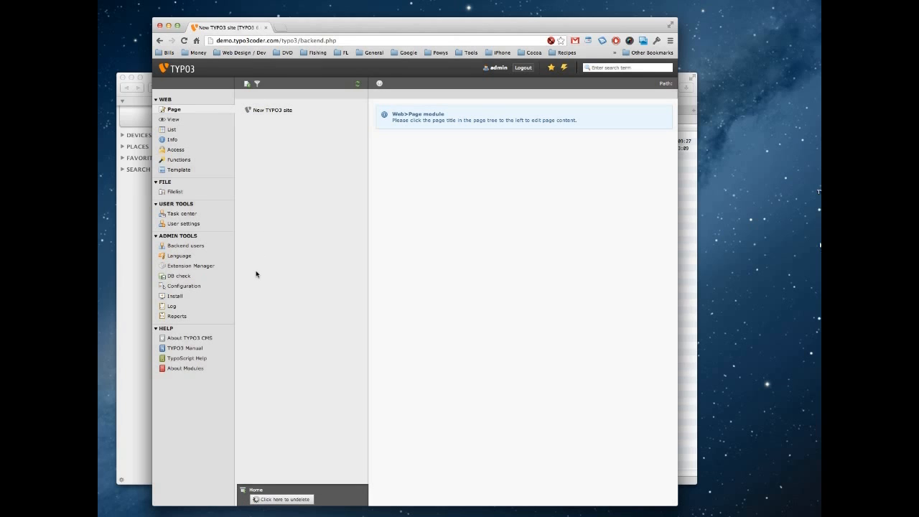
mouse_move(190, 265)
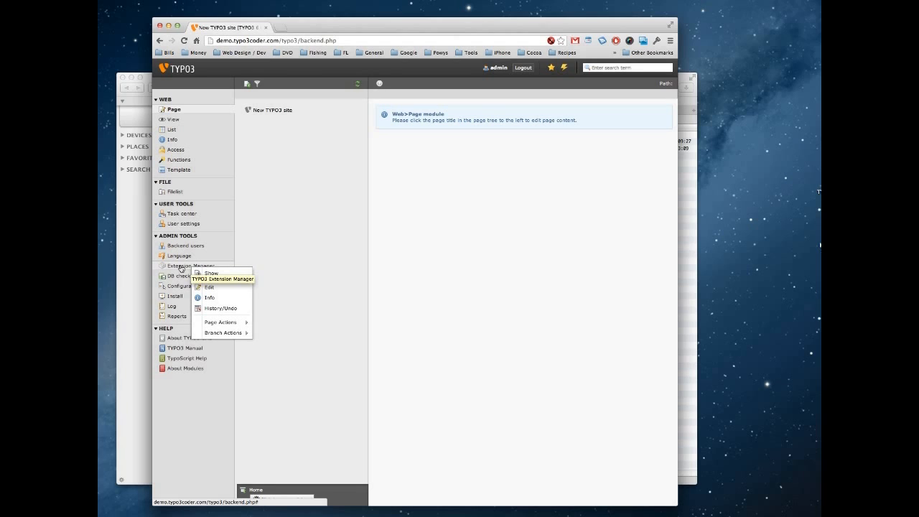
Step: Search Extension Manager for t3c, activate TYPO3Coder Conventional, and return to Page
click(193, 265)
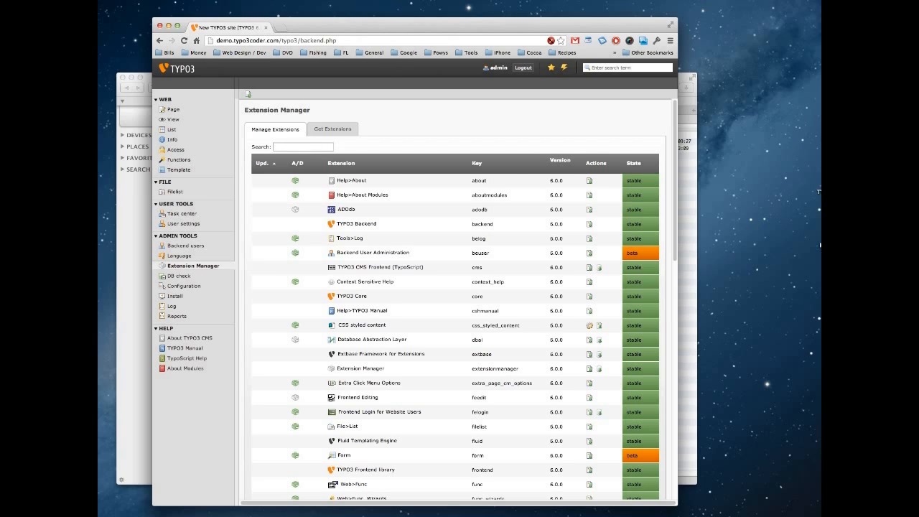
text(t3c)
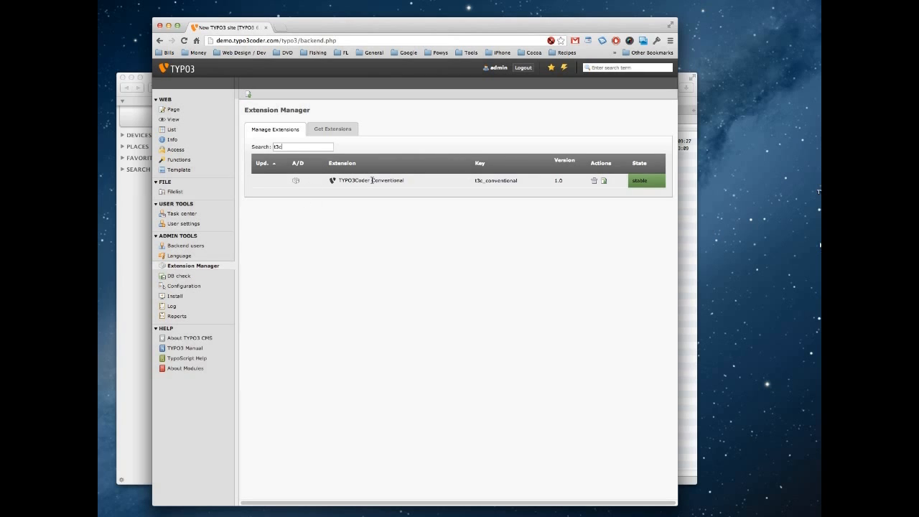
mouse_move(342, 180)
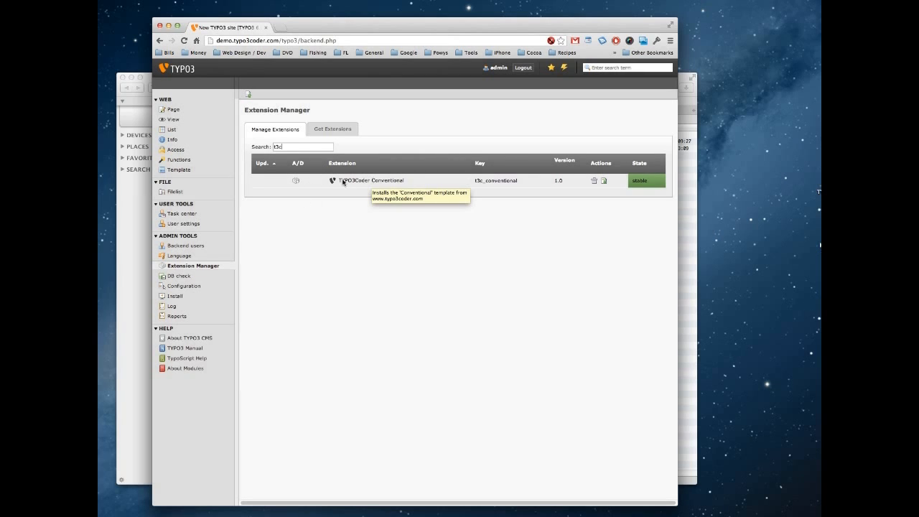
mouse_move(296, 180)
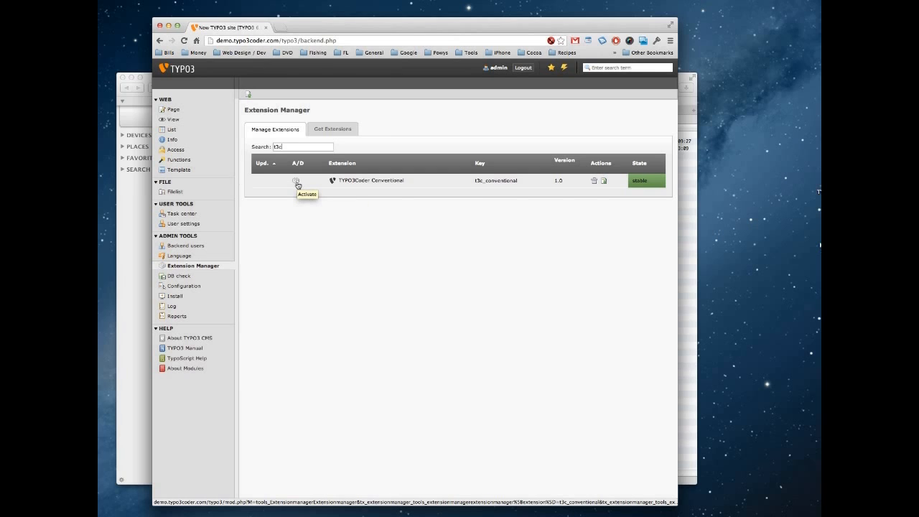
click(297, 180)
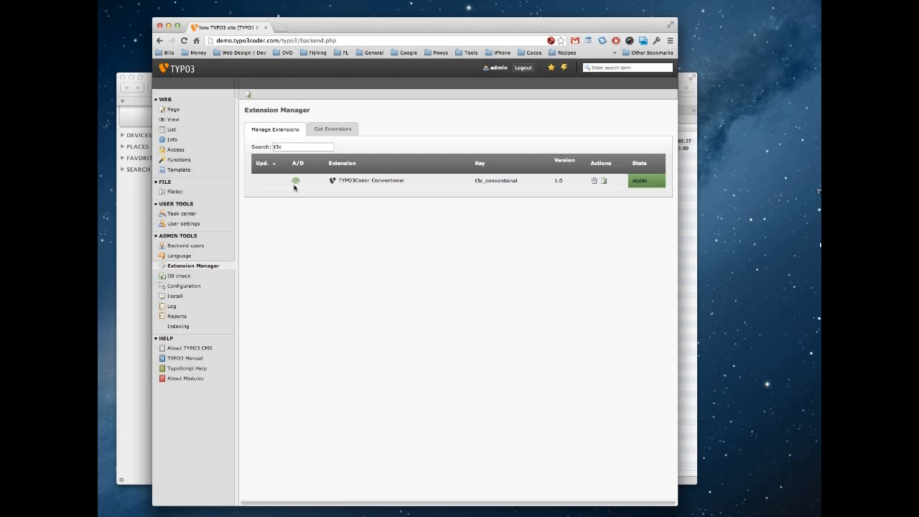
mouse_move(295, 180)
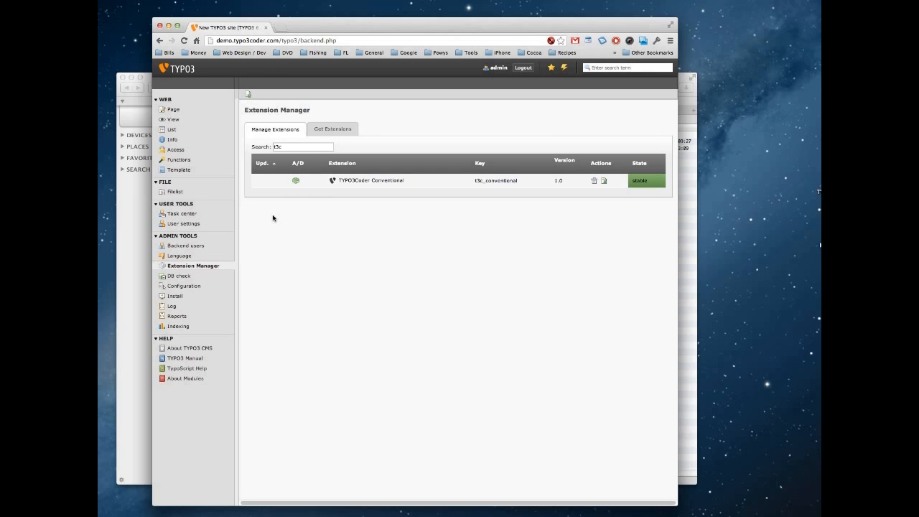
mouse_move(194, 113)
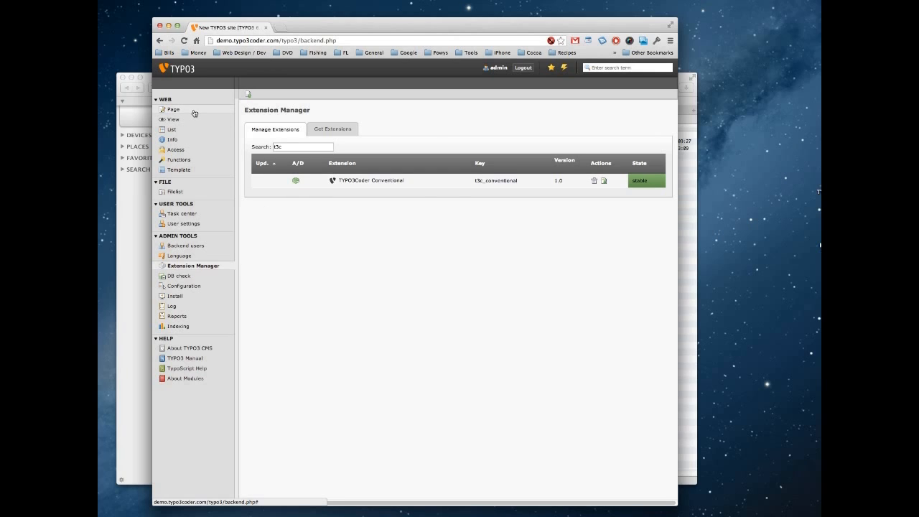
click(173, 109)
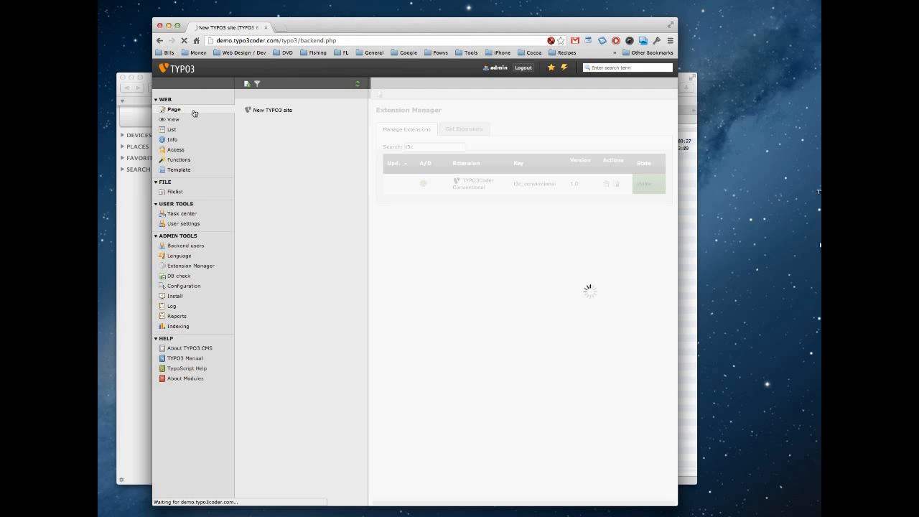
Step: Choose Import from .t3d on the New TYPO3 site root page
click(173, 109)
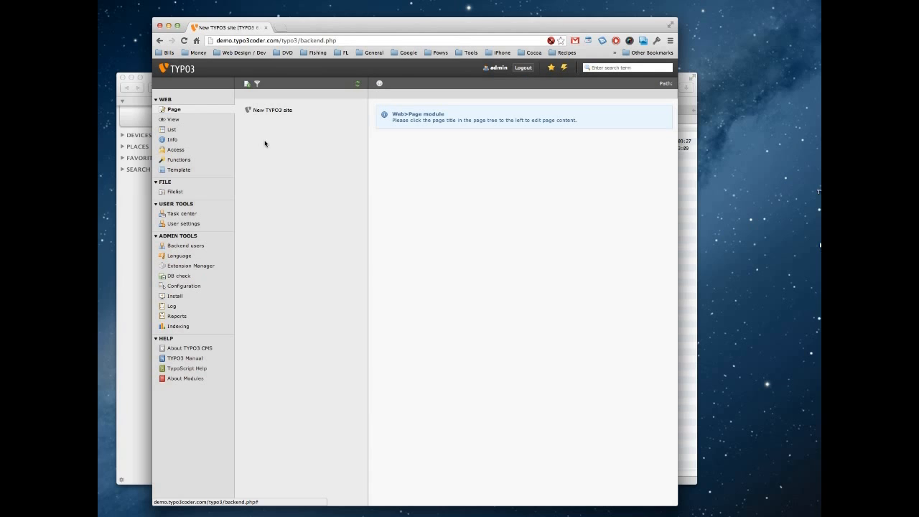
mouse_move(249, 110)
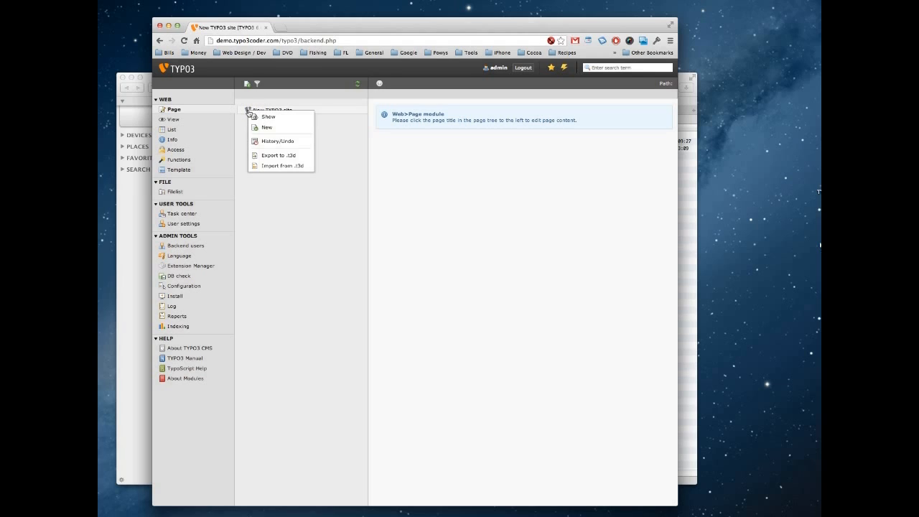
mouse_move(281, 166)
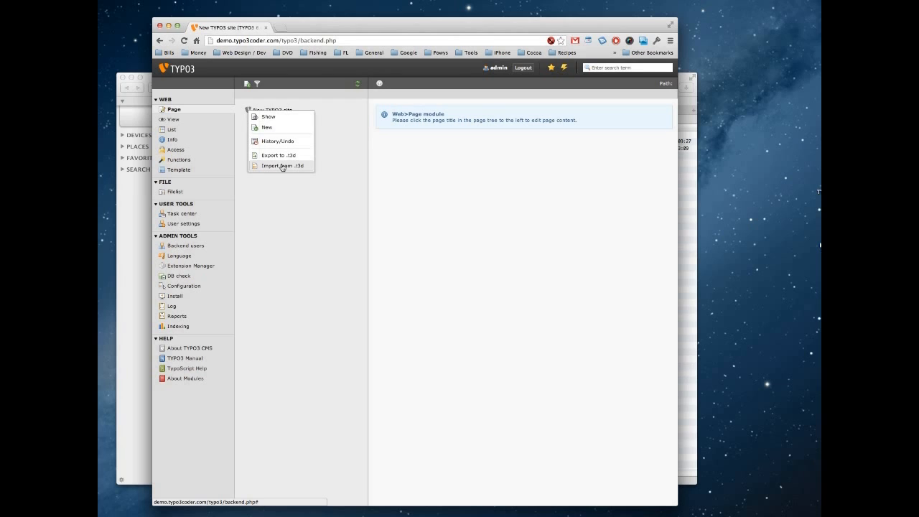
click(281, 166)
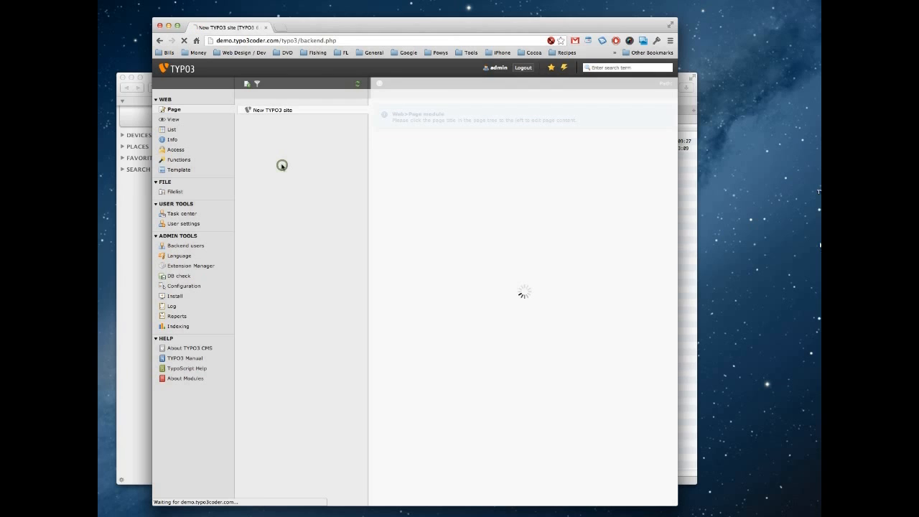
mouse_move(350, 187)
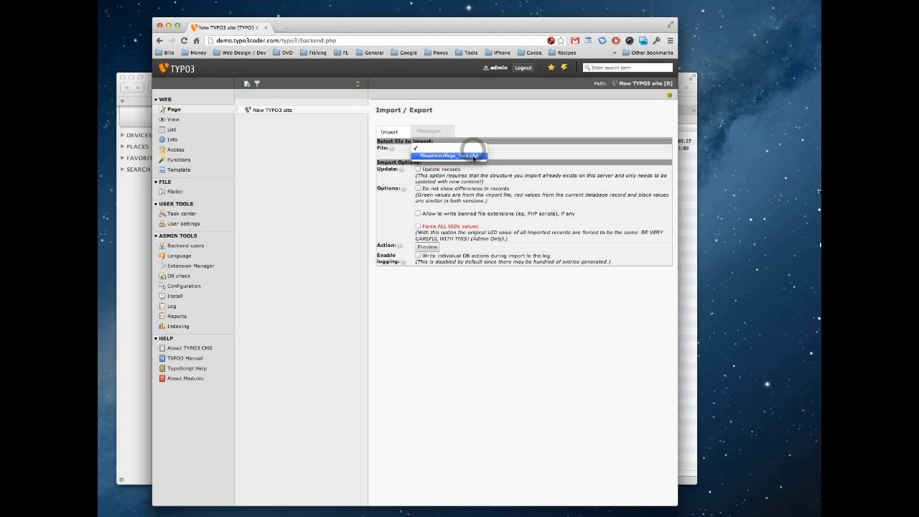
Step: Select fileadmin/Page_Tree.t3d, enable Force ALL UIDs values, and preview the import
click(448, 156)
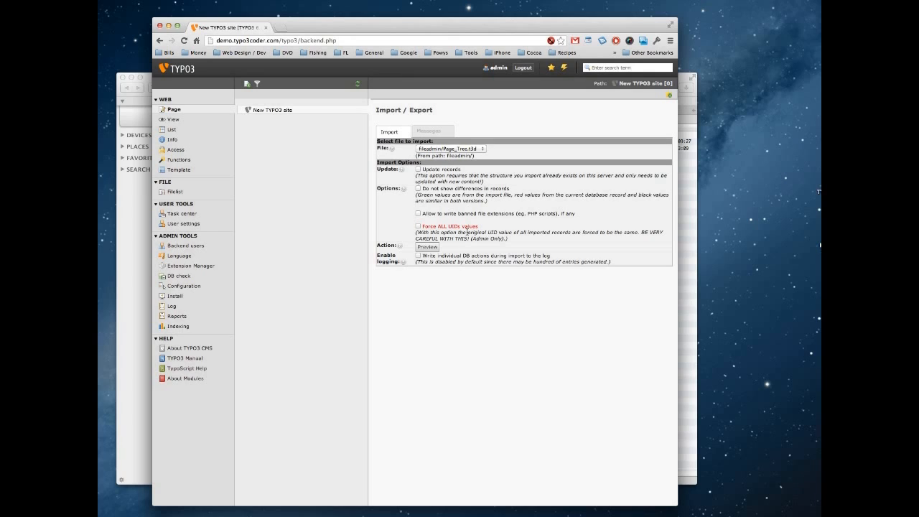
mouse_move(411, 230)
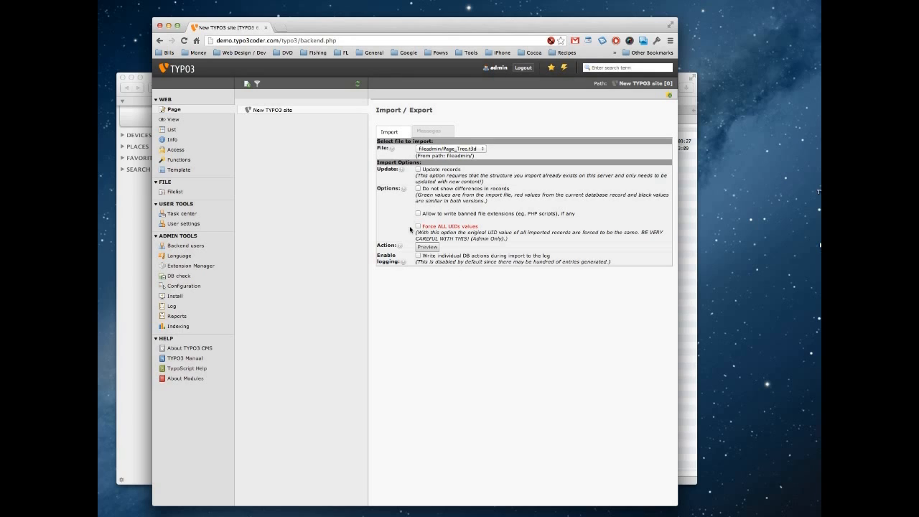
click(418, 226)
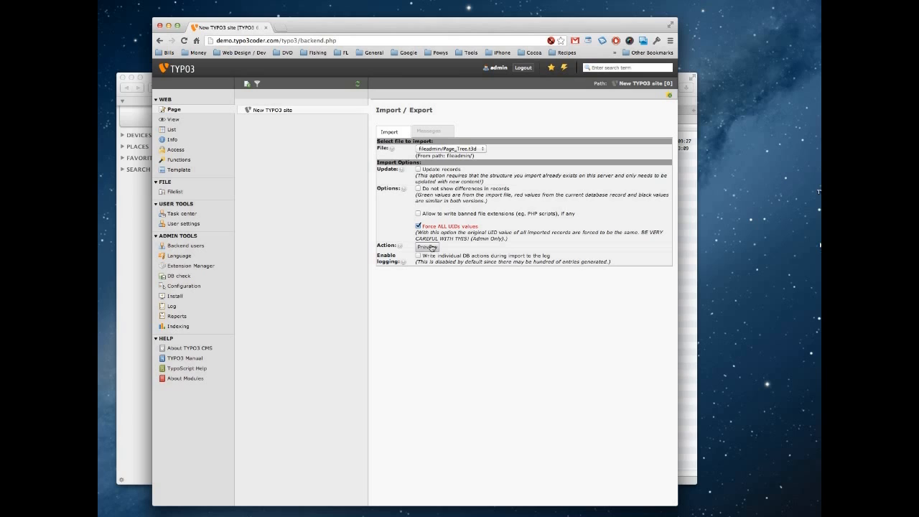
click(428, 246)
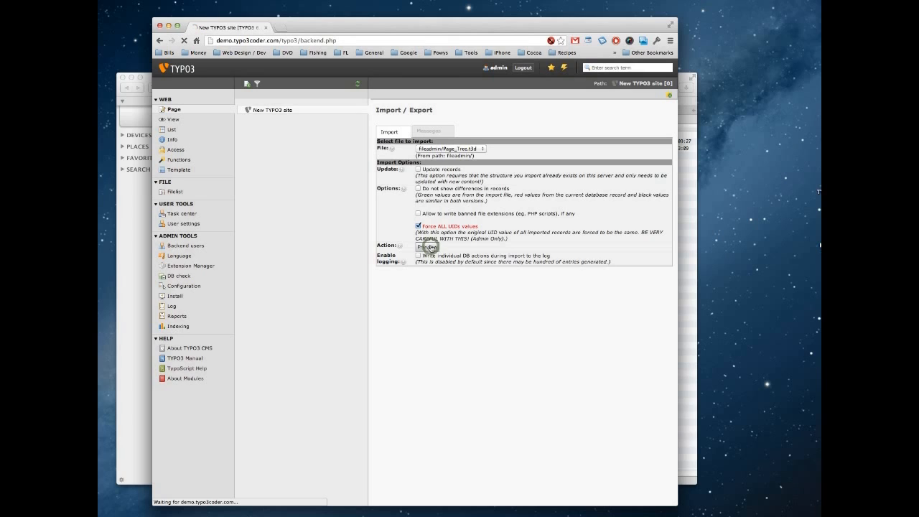
mouse_move(479, 314)
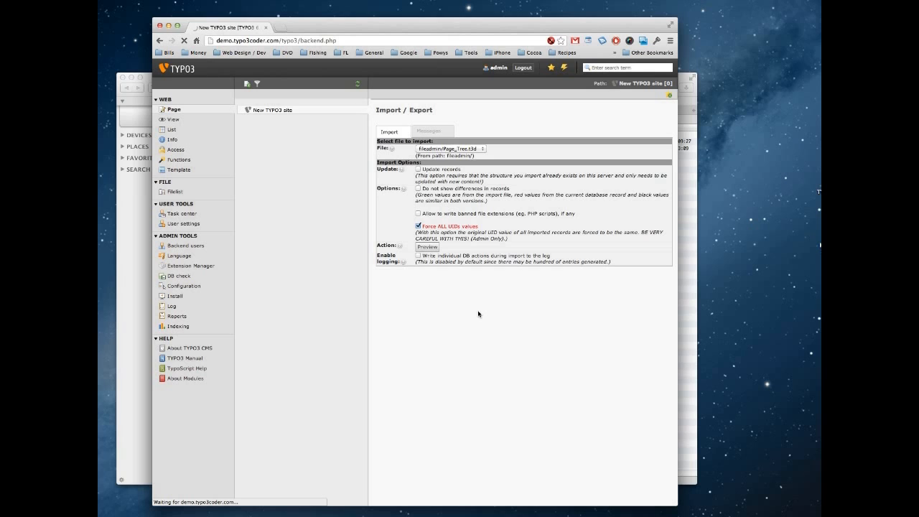
click(426, 246)
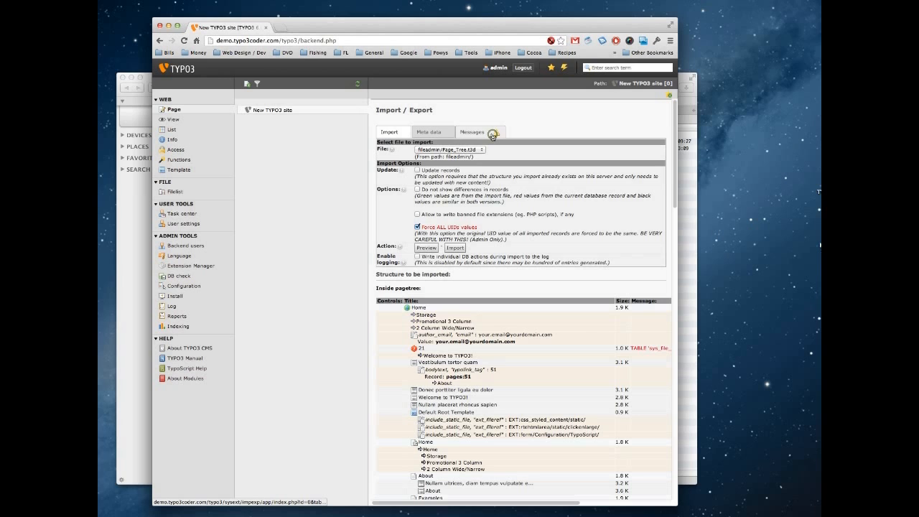
Step: Review the import warnings under Messages, then run the Page_Tree.t3d import
click(472, 132)
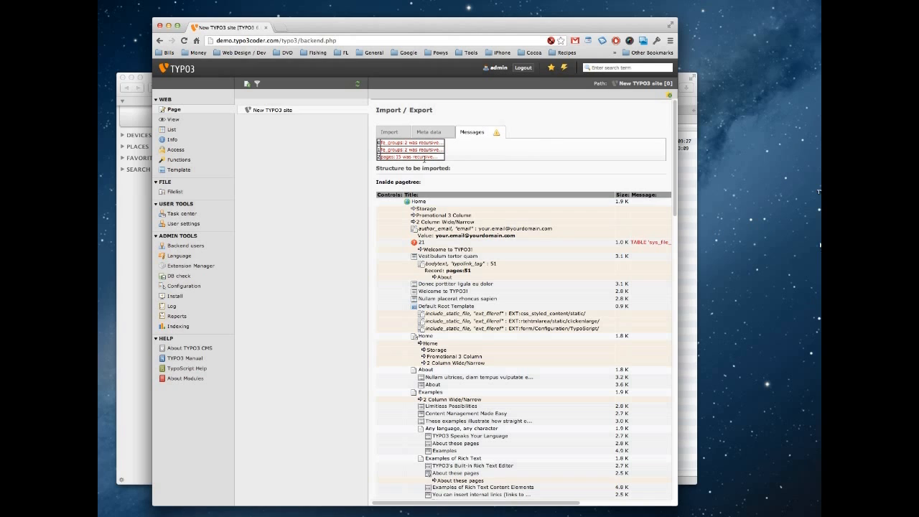
click(390, 131)
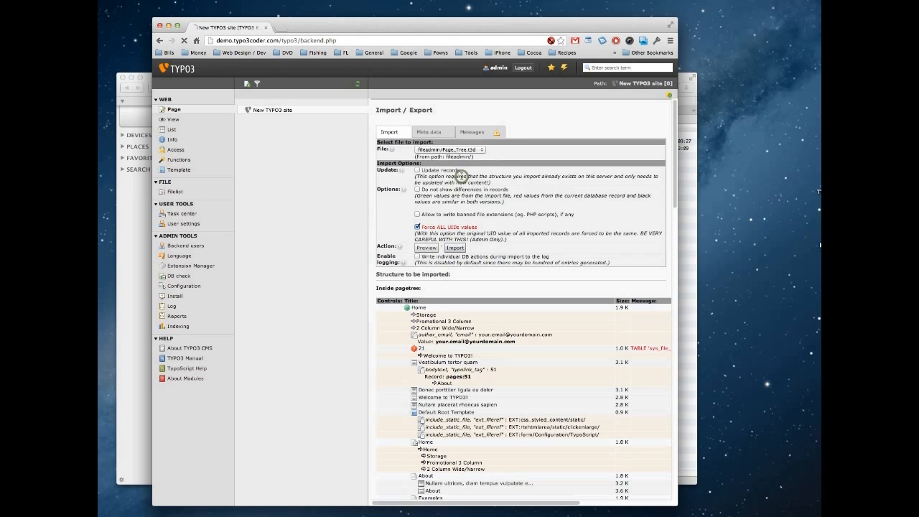
click(454, 248)
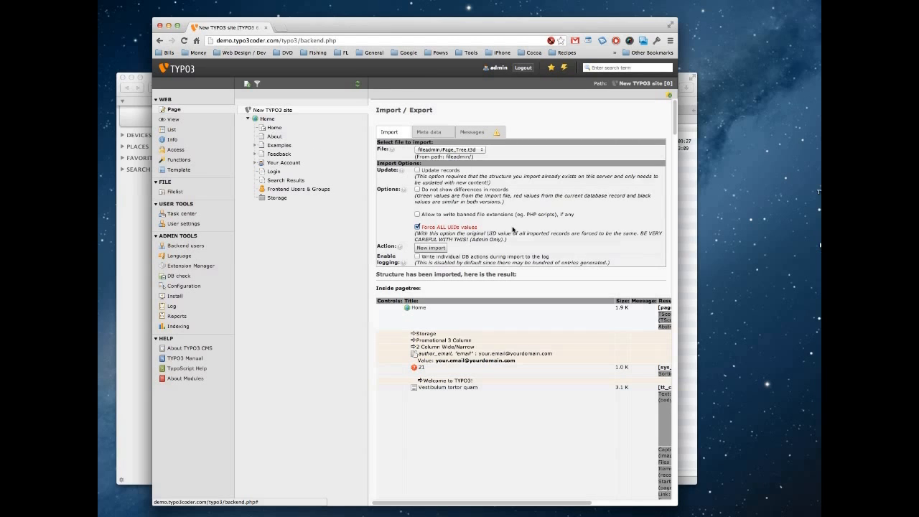
Step: Select the imported Home page in the site tree
click(417, 227)
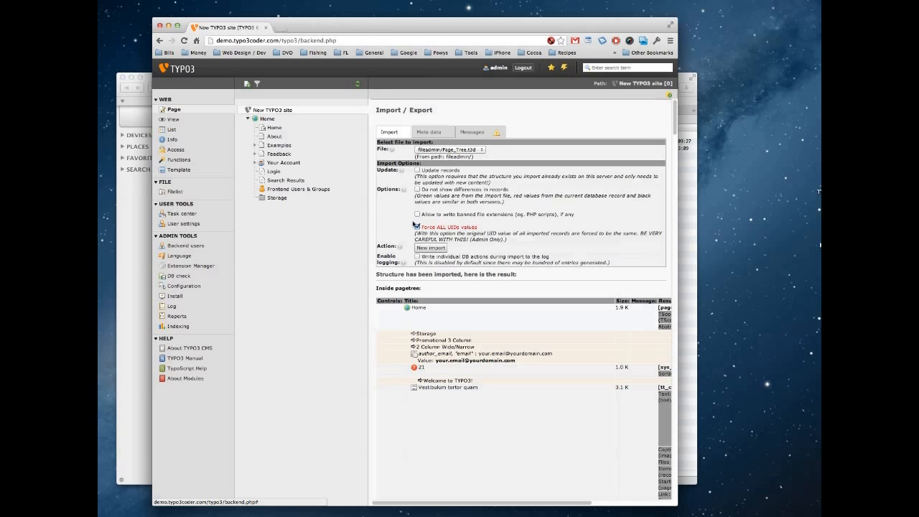
mouse_move(279, 189)
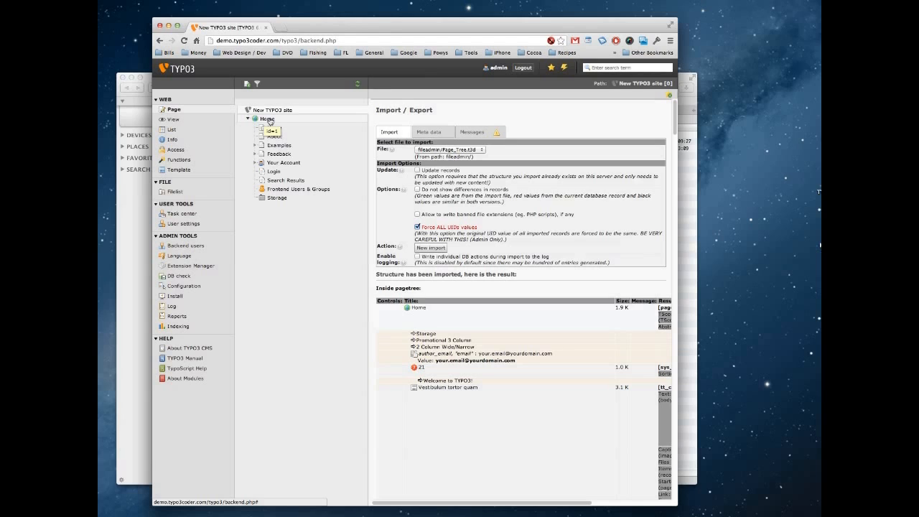
click(267, 127)
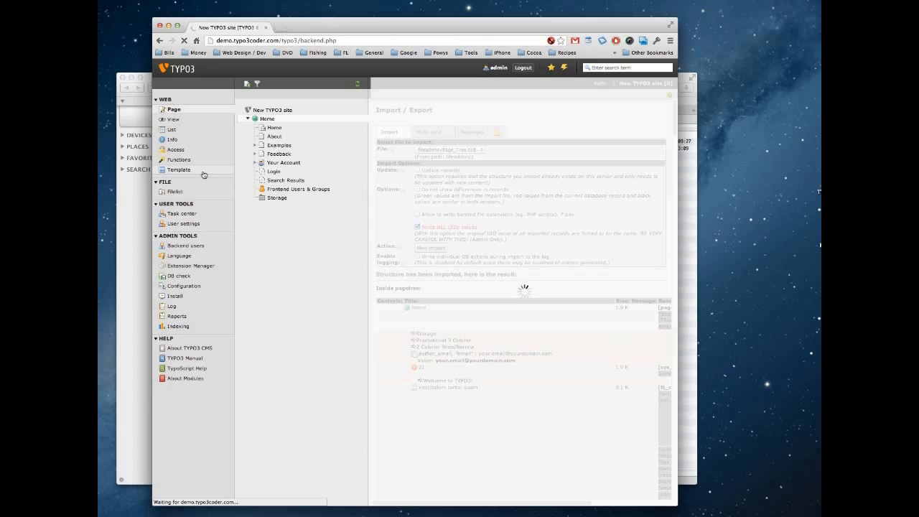
mouse_move(268, 238)
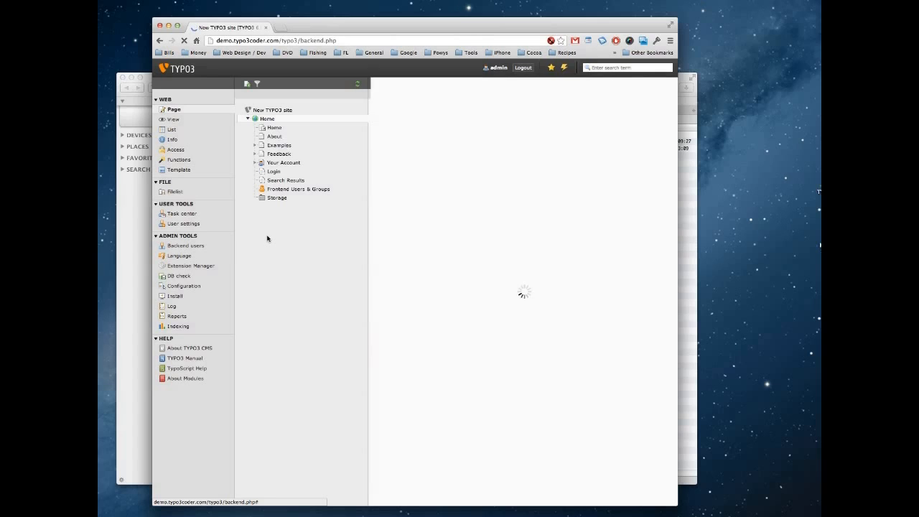
Step: Switch Home's Template module to Info/Modify and open the whole Default Root Template record
click(274, 127)
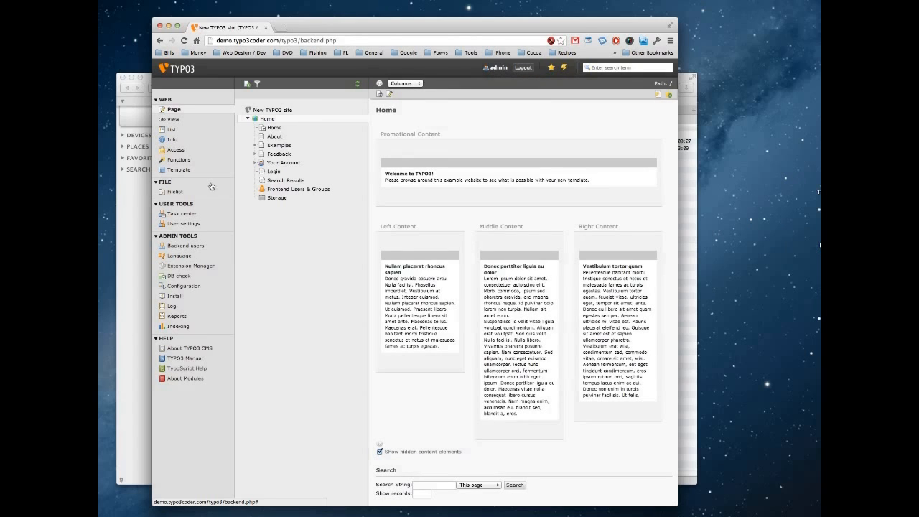
click(179, 169)
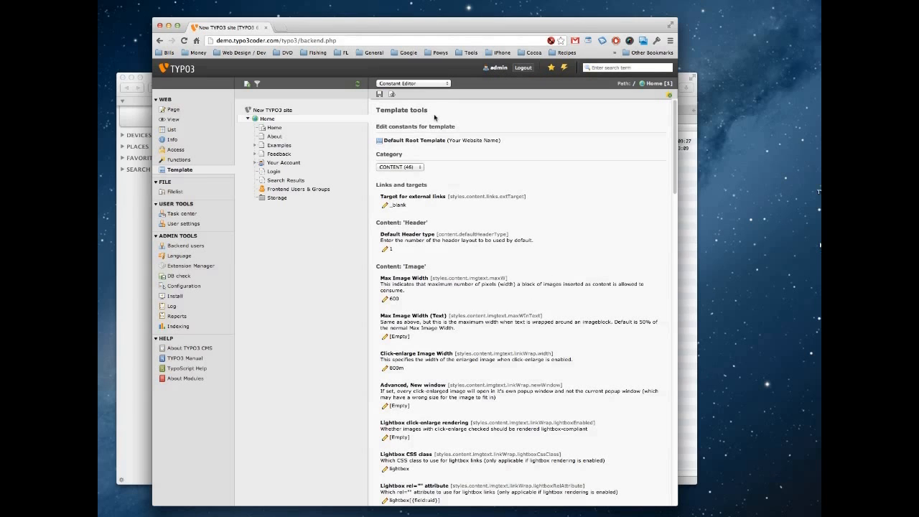
click(438, 83)
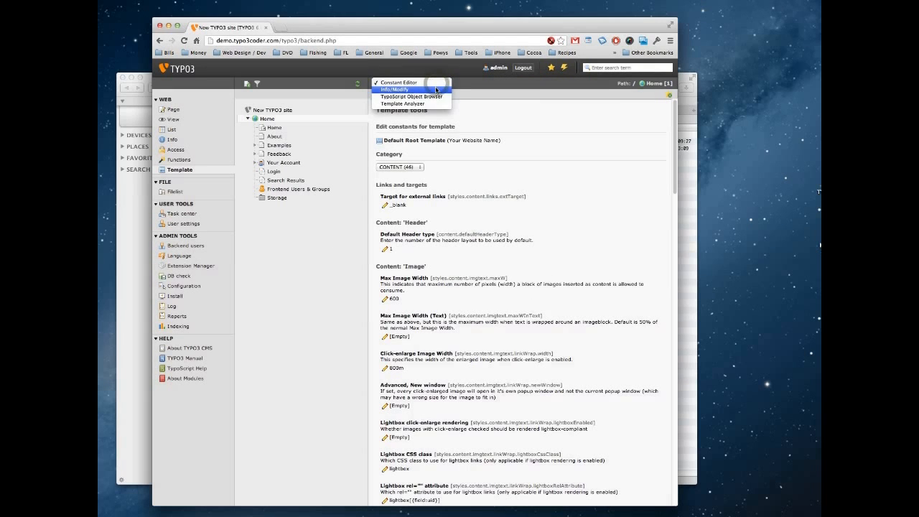
click(393, 89)
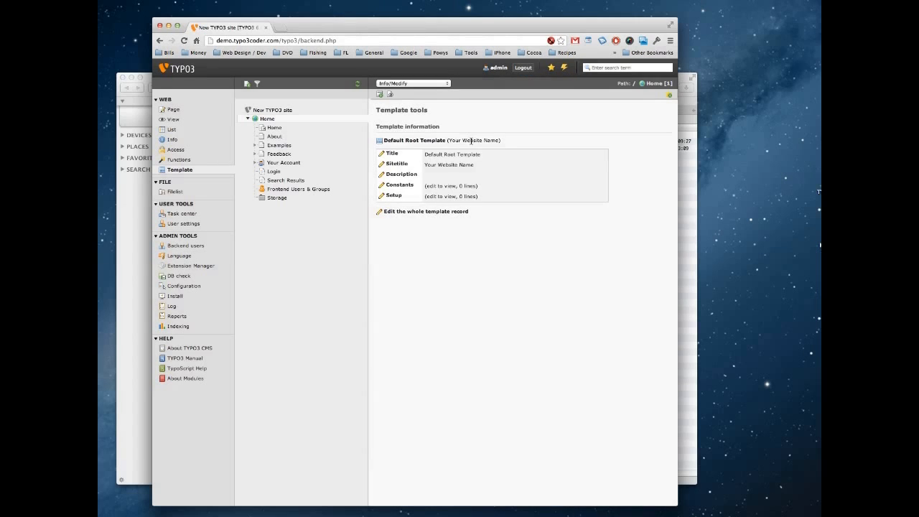
mouse_move(426, 211)
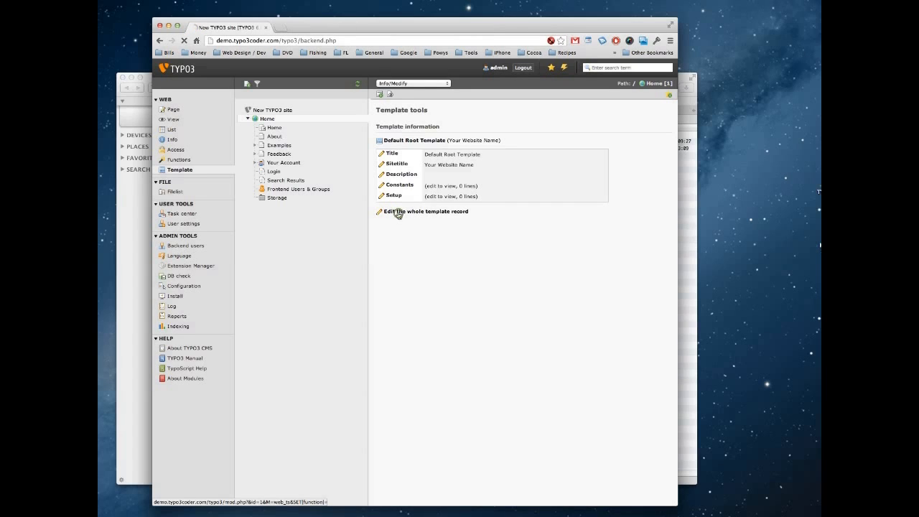
click(426, 211)
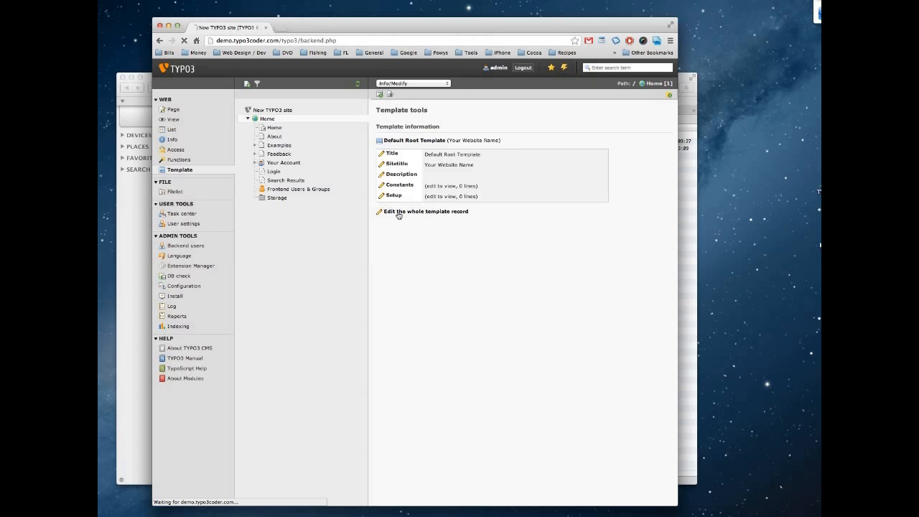
Step: Include 'TYPO3 Coder: Conventional (t3c_conventional)' in the Default Root Template and save and close
click(425, 211)
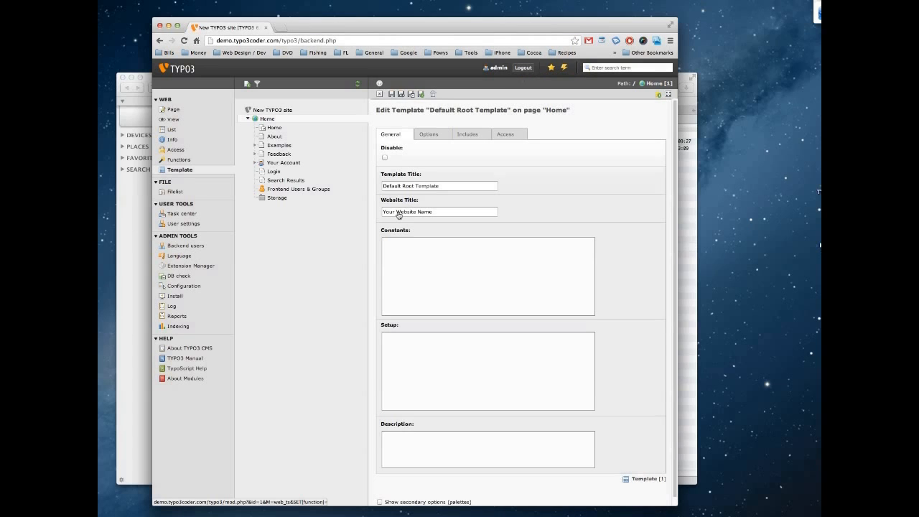
mouse_move(515, 181)
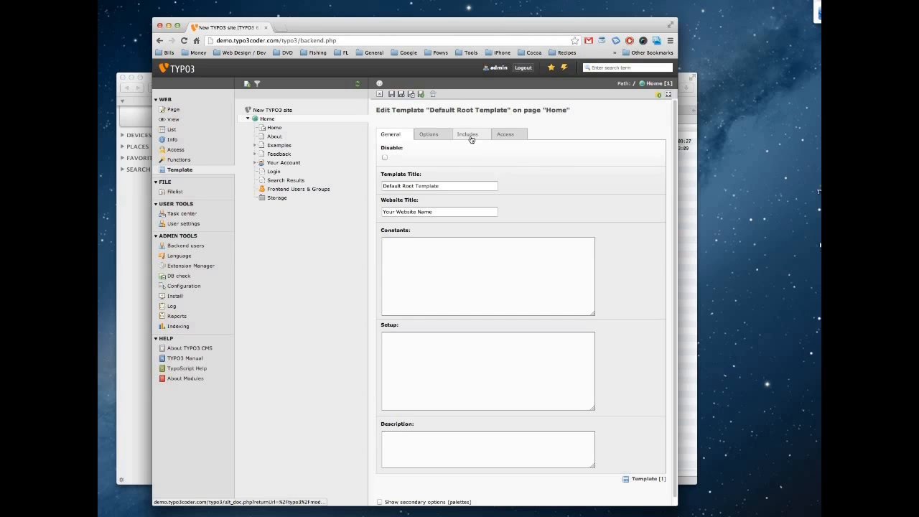
click(467, 134)
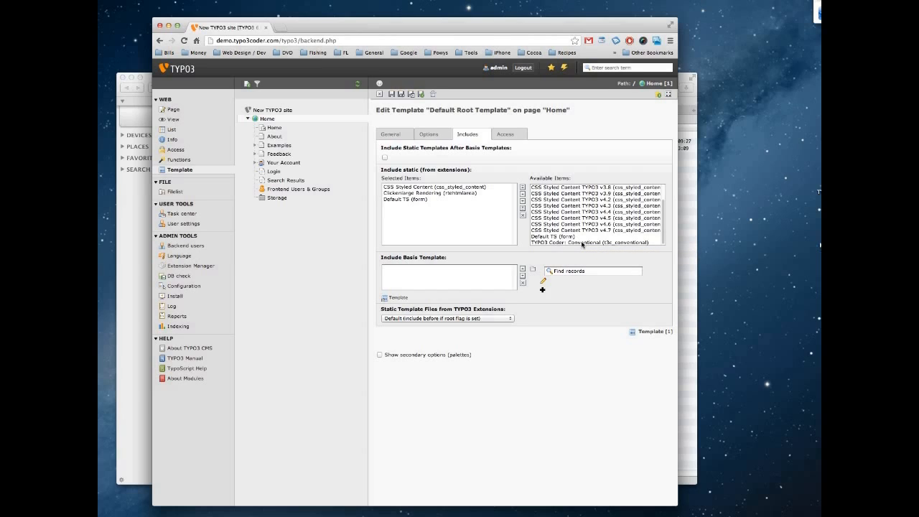
click(588, 243)
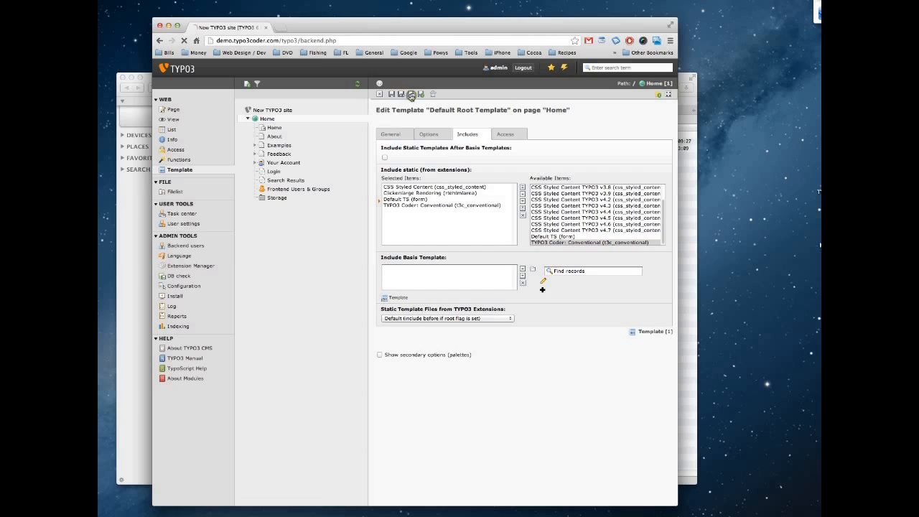
click(412, 94)
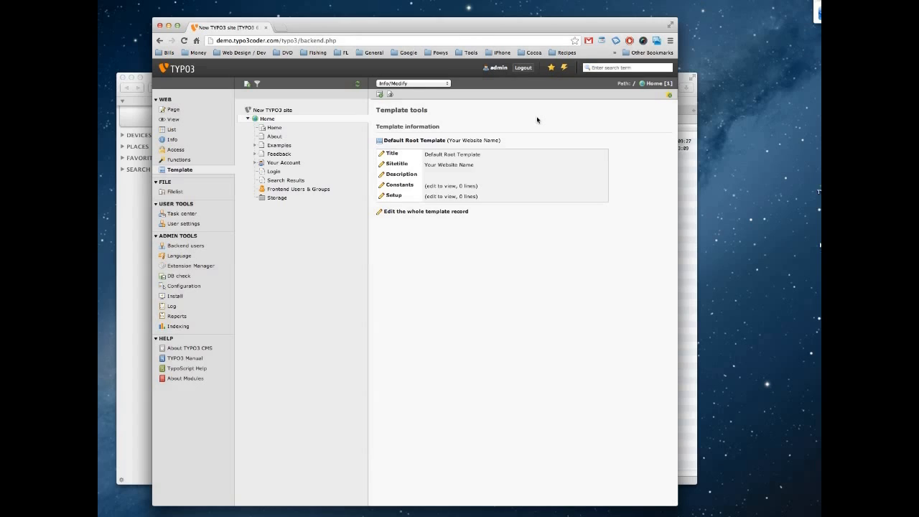
mouse_move(555, 104)
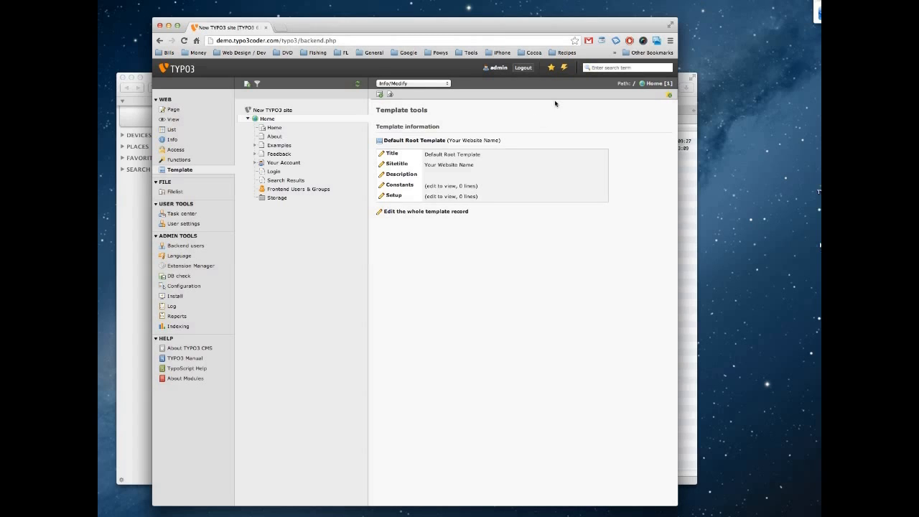
Step: Choose 'Clear all caches' from the top-bar lightning-bolt cache menu
click(565, 67)
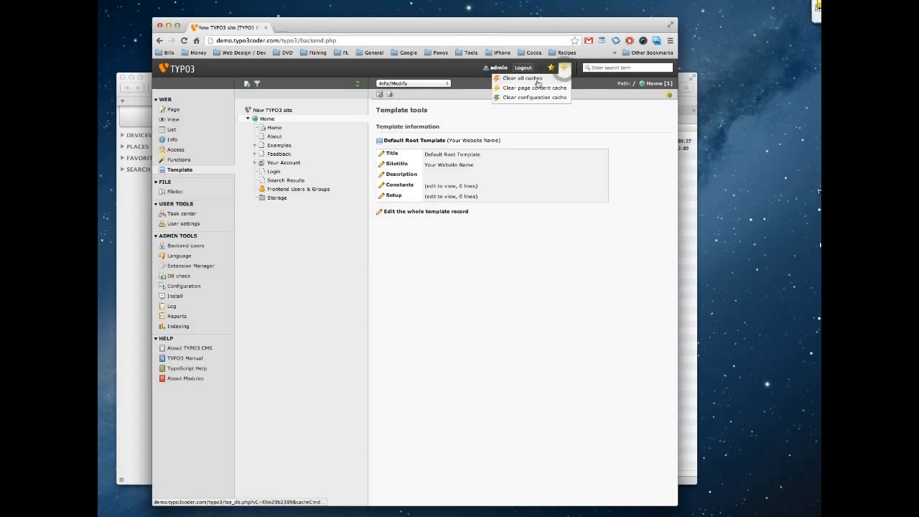
click(521, 77)
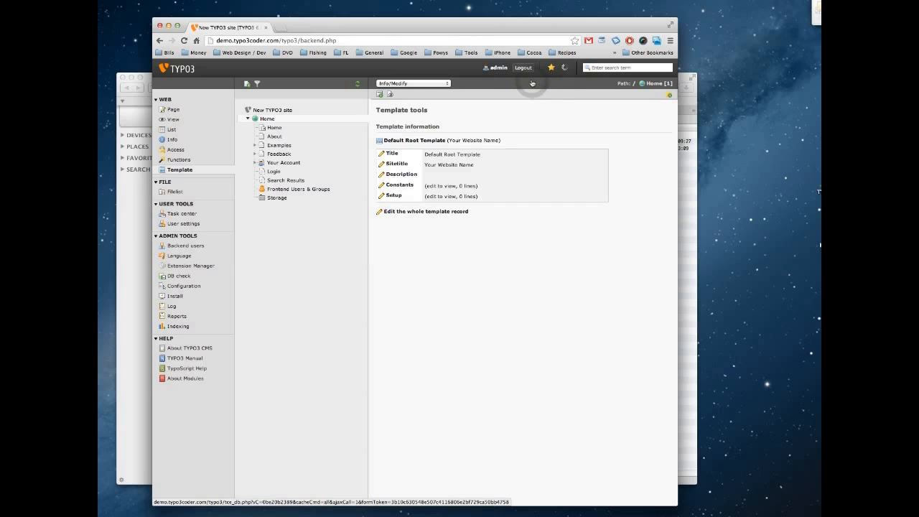